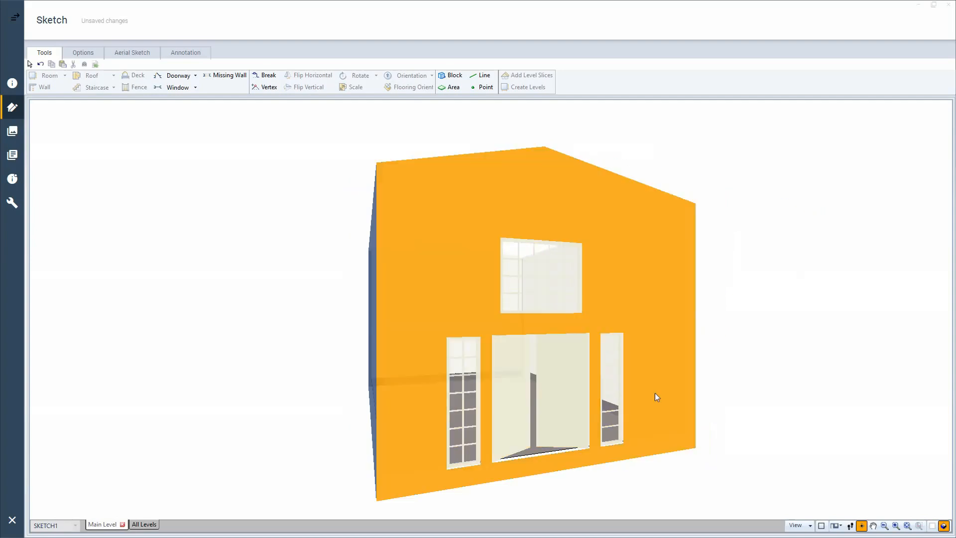
mouse_move(655, 312)
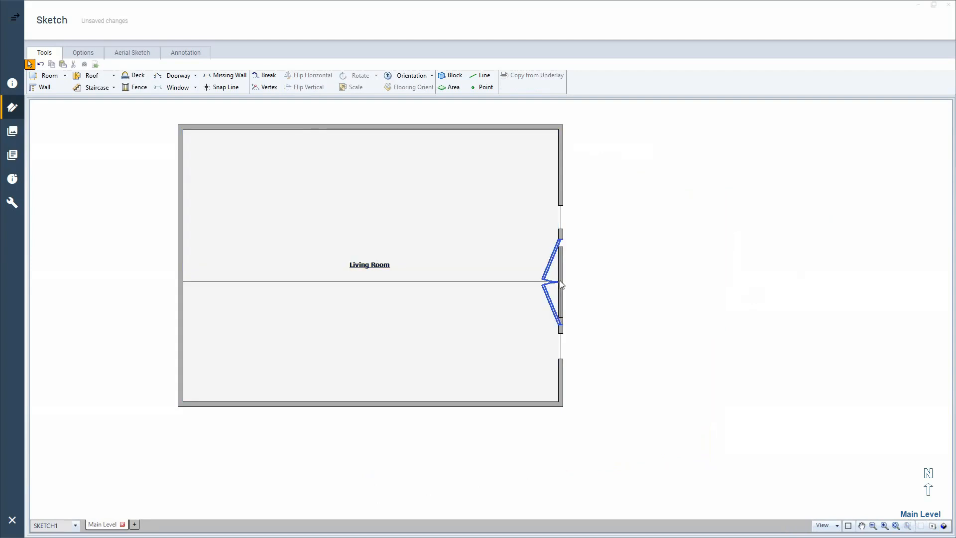
Place a 6-ft double doorway on the living room's right wall in plan view
click(555, 284)
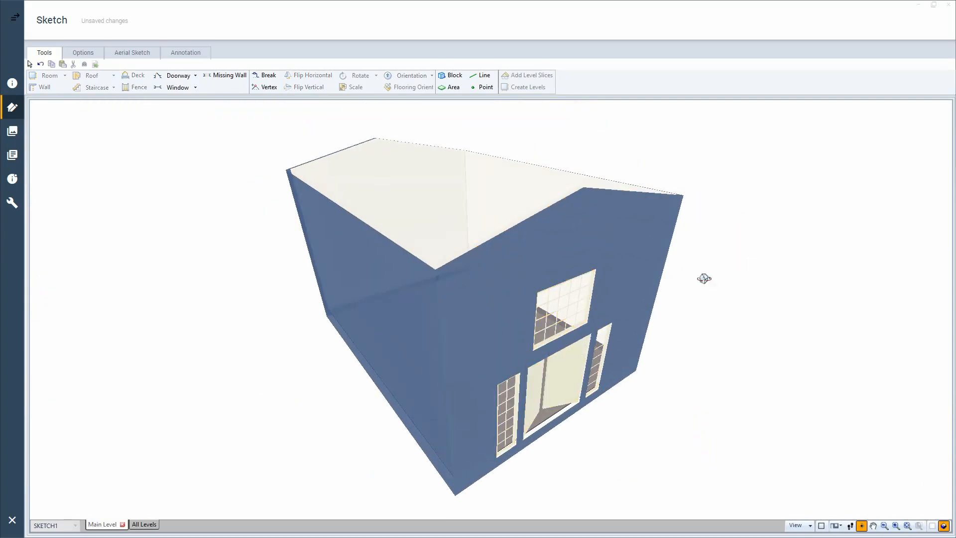
click(652, 257)
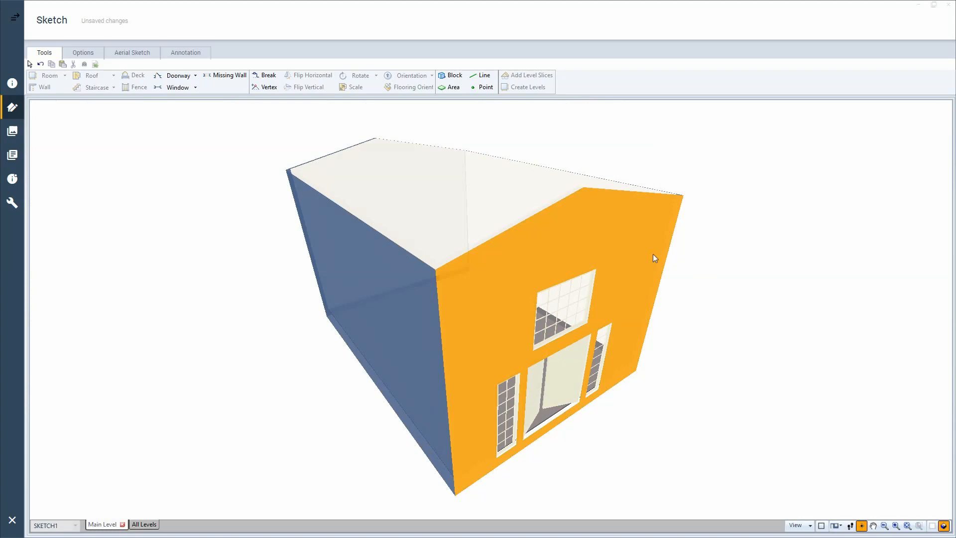
click(178, 75)
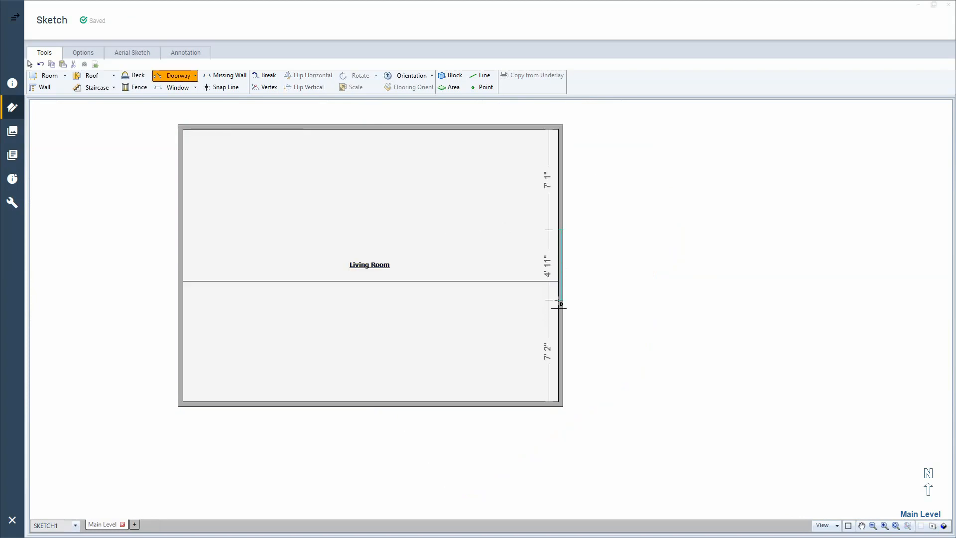
drag(558, 304, 560, 318)
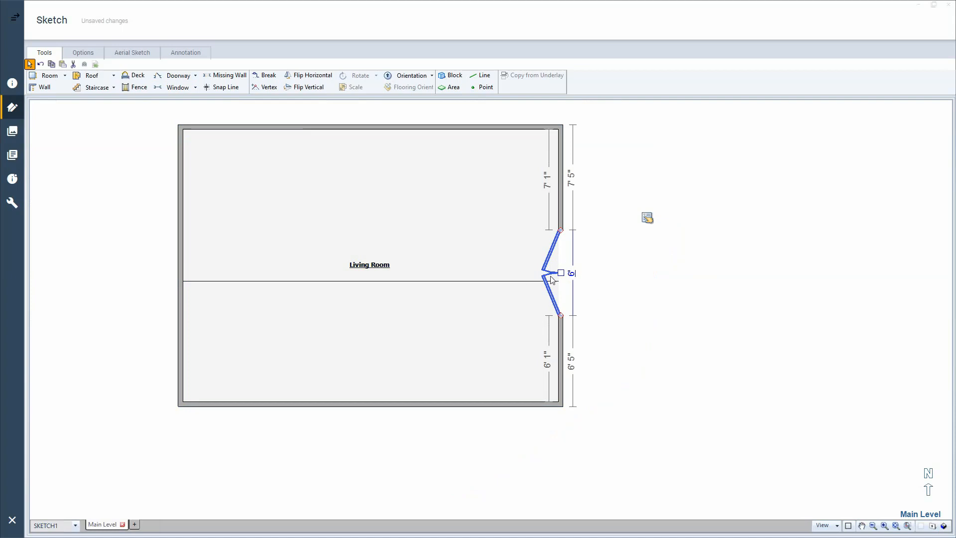
click(176, 88)
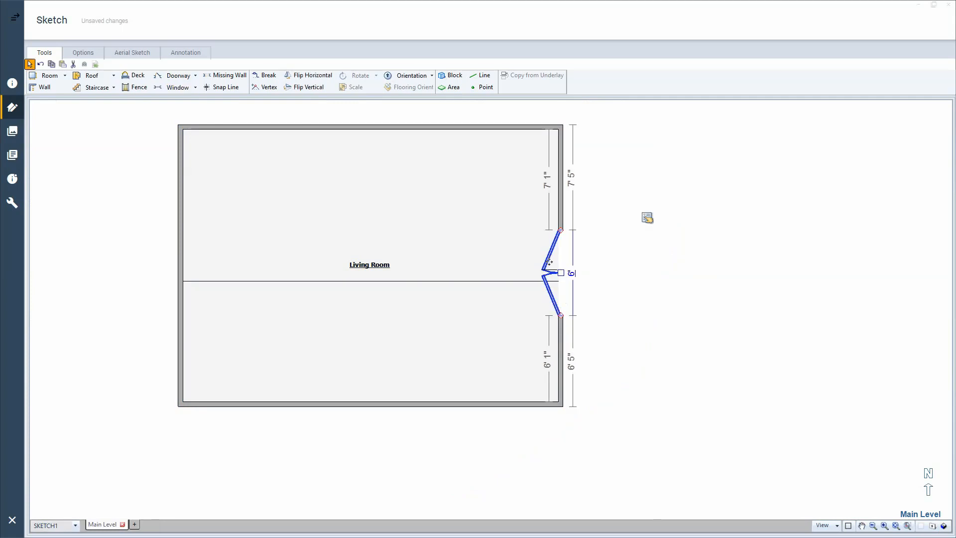
click(179, 88)
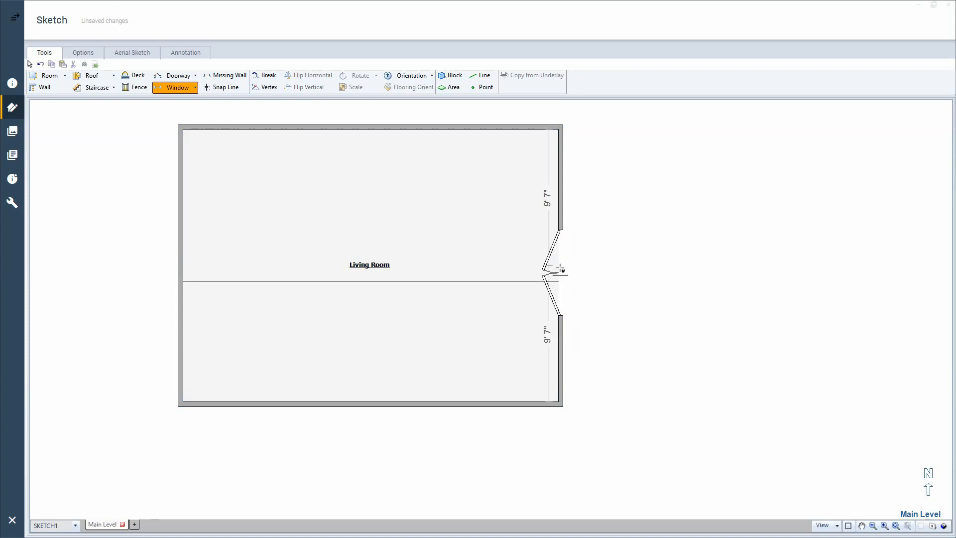
Place the window on the door wall and face that wall in 3D
click(177, 75)
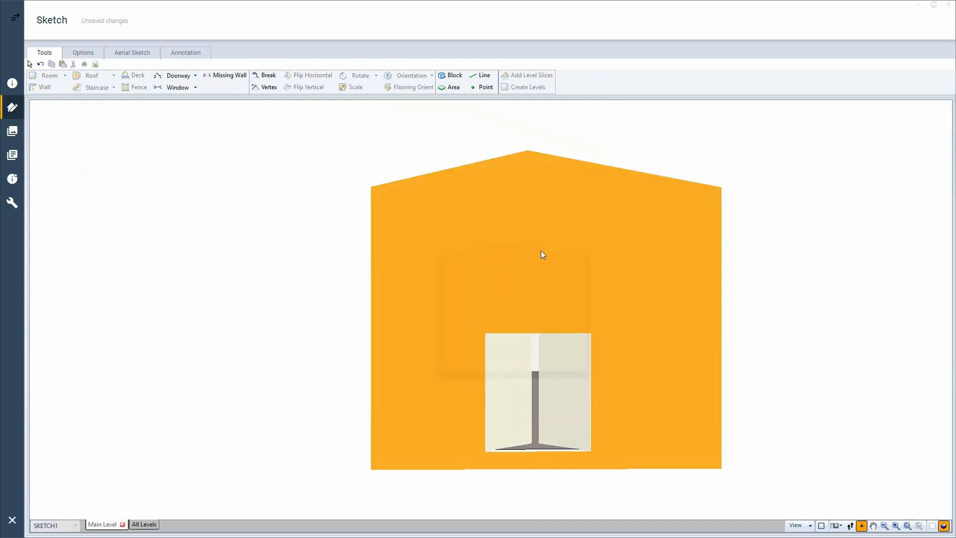
Draw a roughly 6-ft-wide gridded window above the double door in the 3D elevation
click(177, 87)
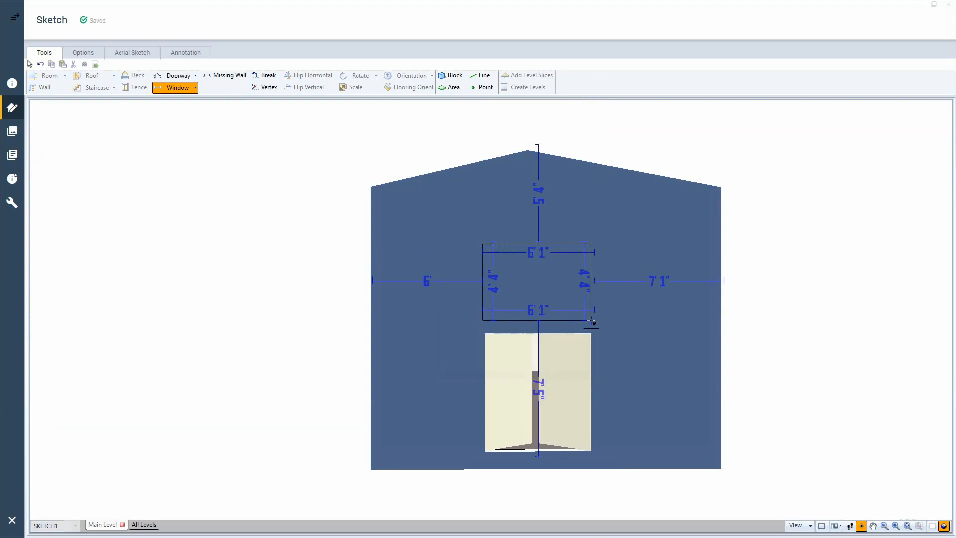
click(537, 281)
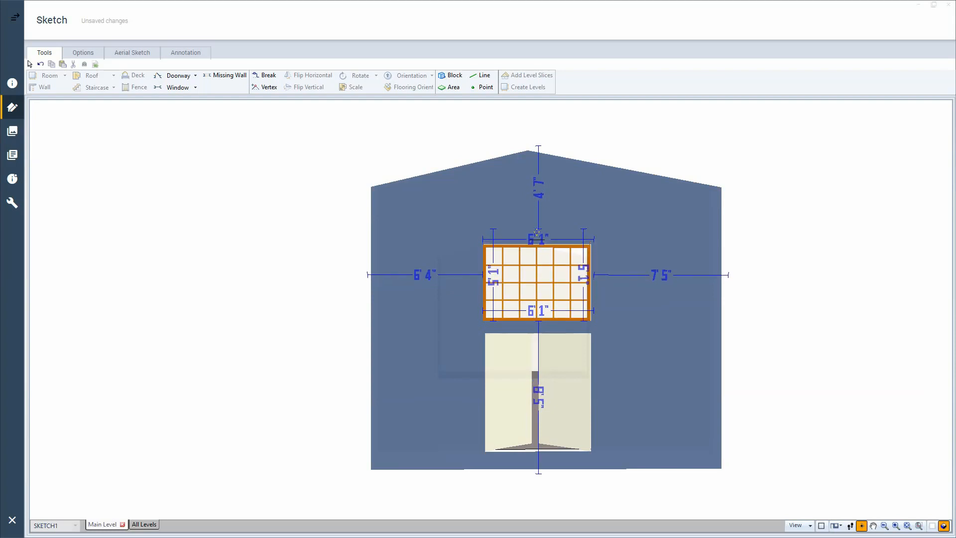
click(536, 281)
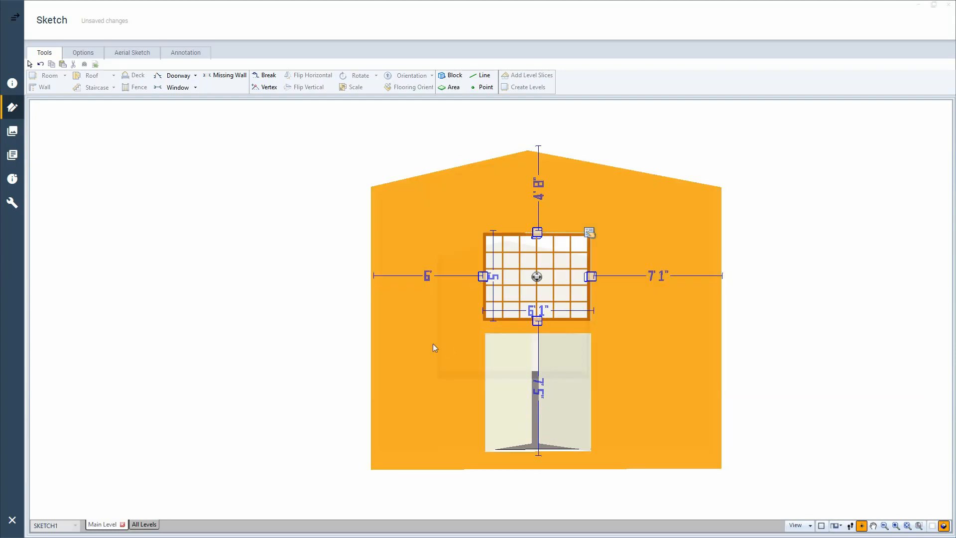
click(177, 87)
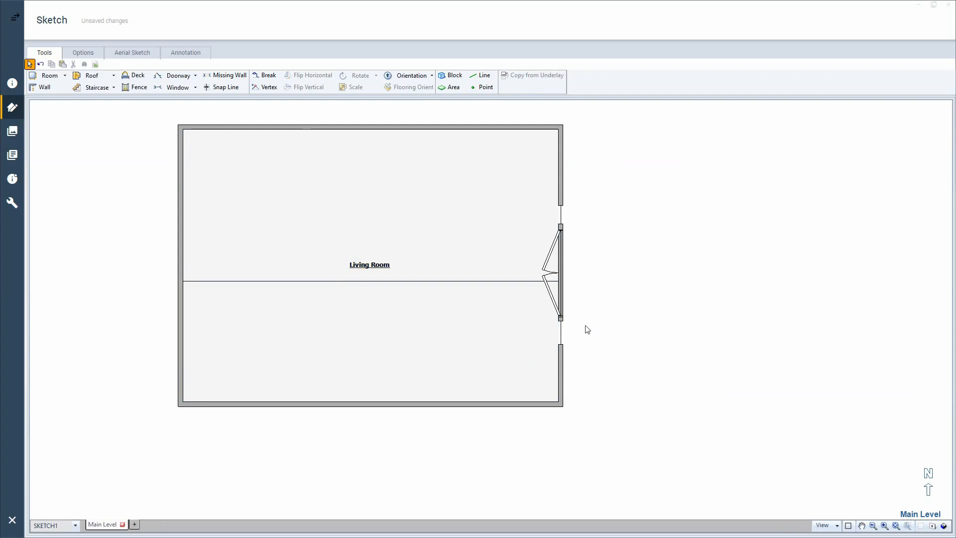
Change the window's height to 5' in Wall Opening Properties, giving 30 sq ft
click(558, 331)
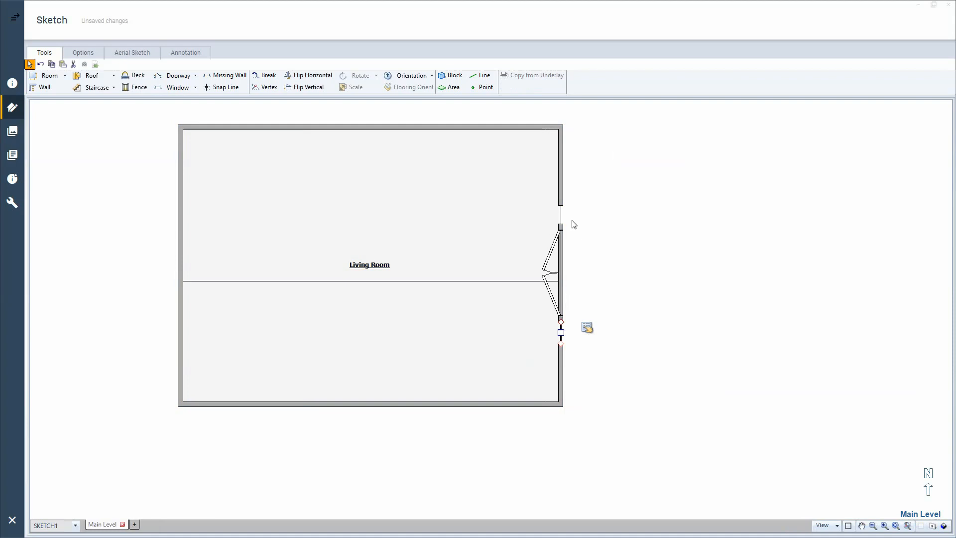
click(559, 226)
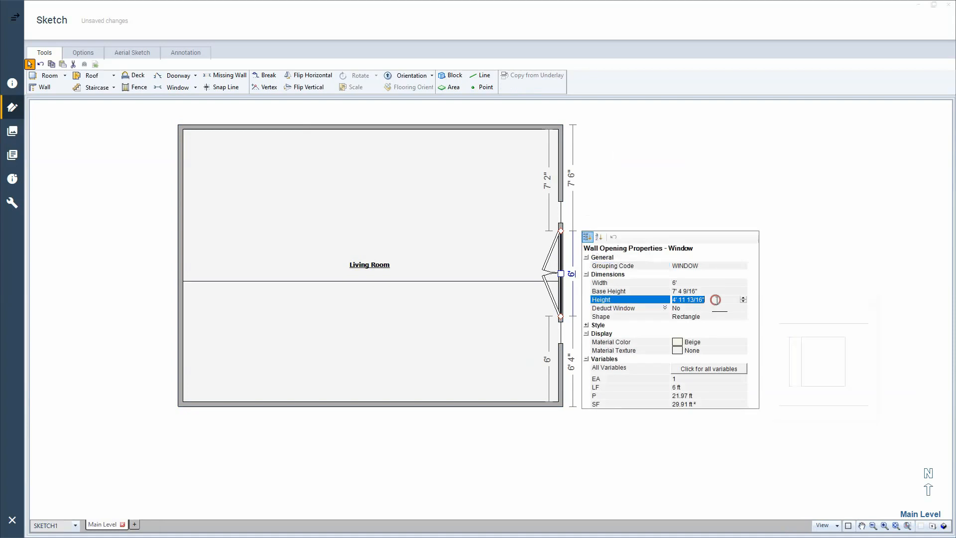
text(5')
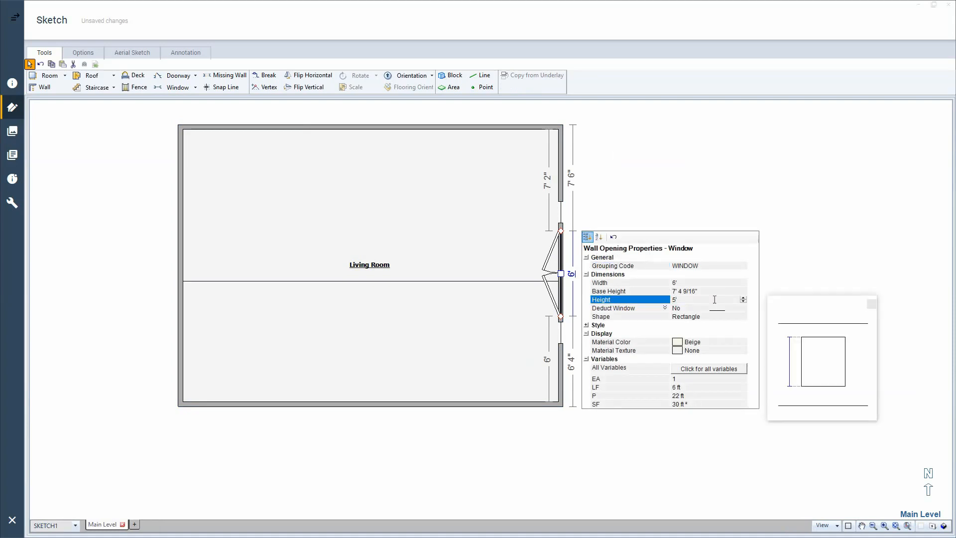